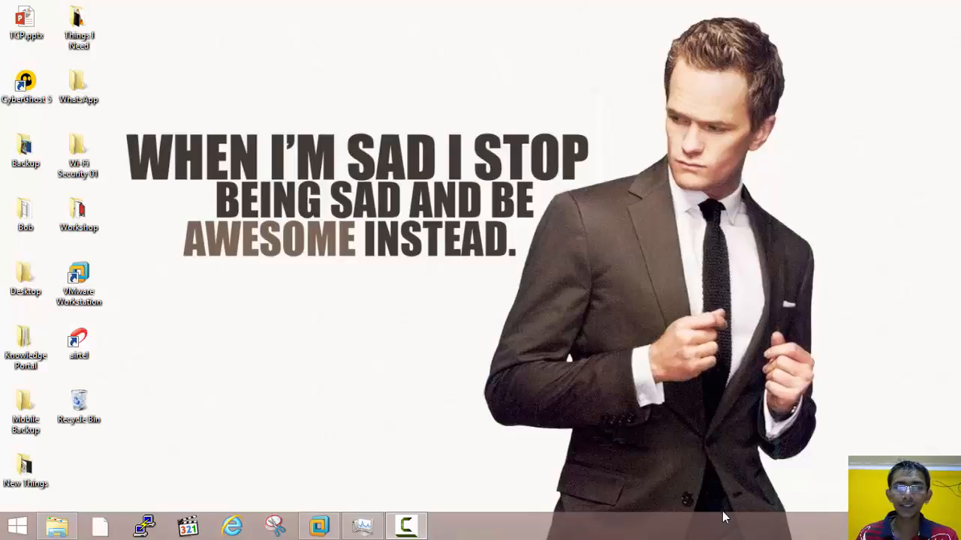
mouse_move(358, 502)
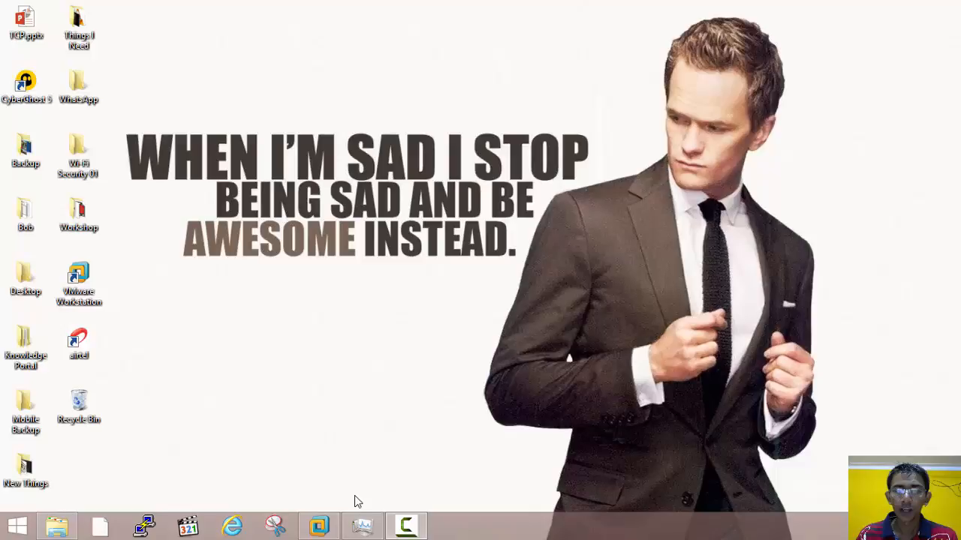
Log in to the Kali VM as root through Other... with the root password
click(318, 525)
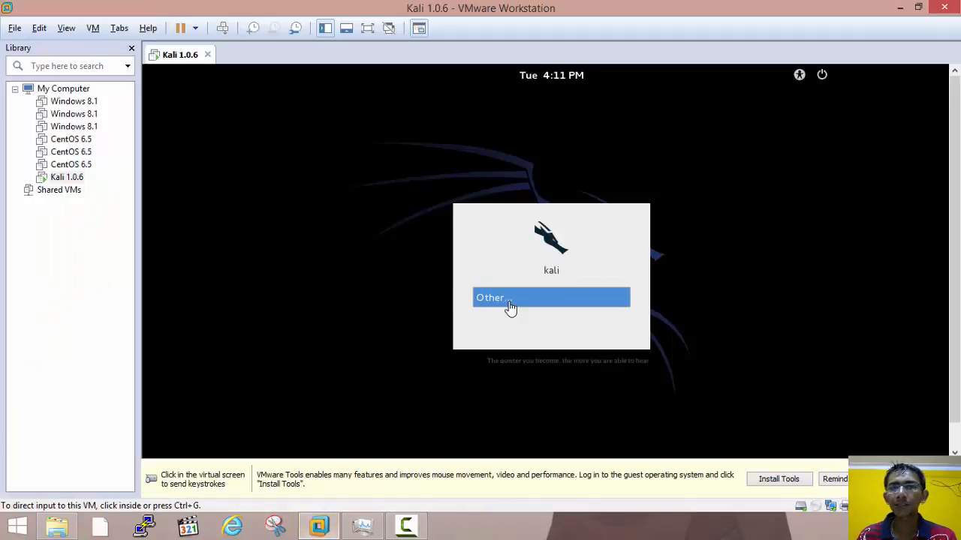
mouse_move(701, 309)
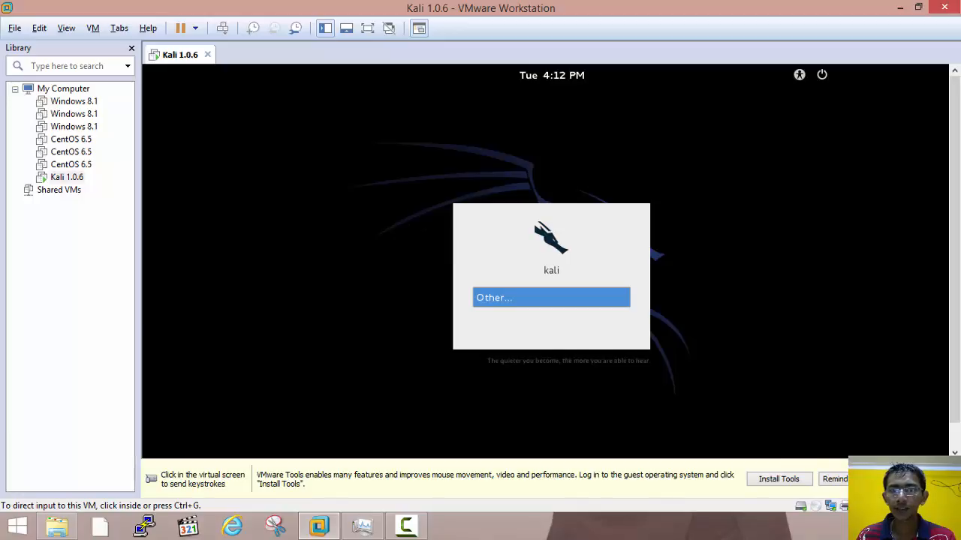
click(551, 298)
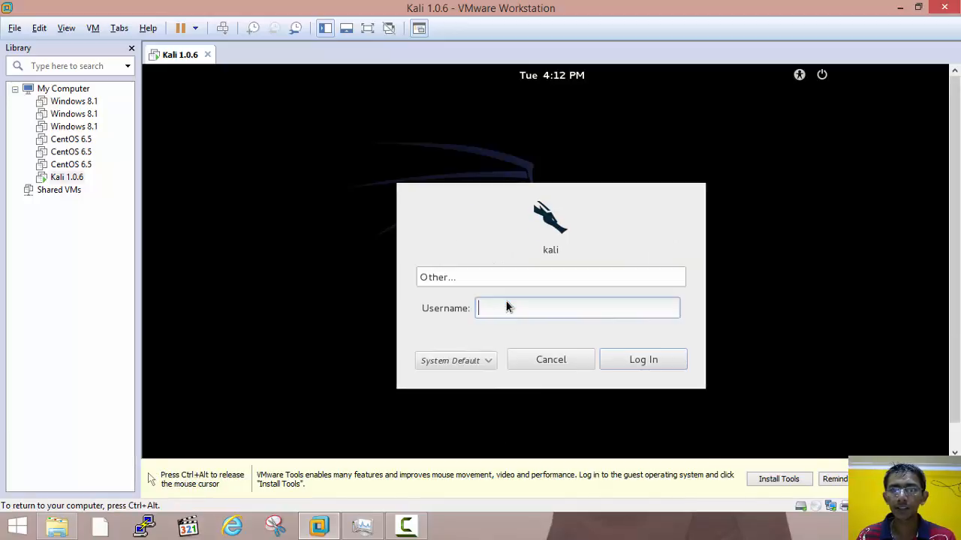
text(root)
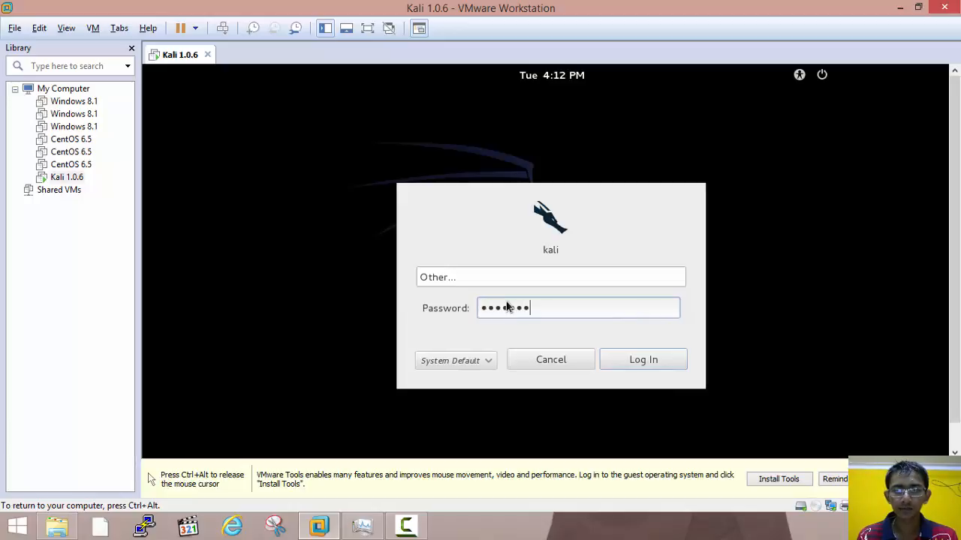
click(643, 360)
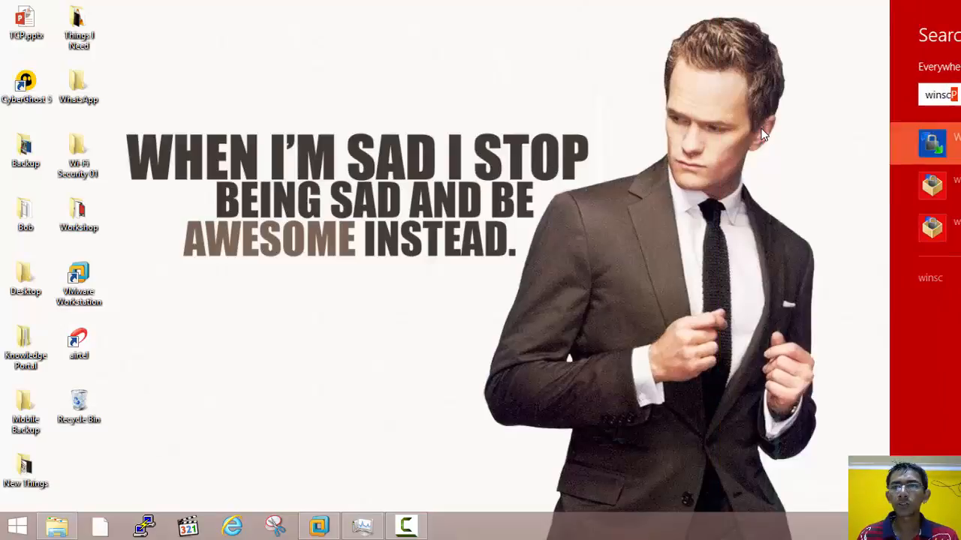
Launch WinSCP from the Windows search results to show its Login window
click(938, 143)
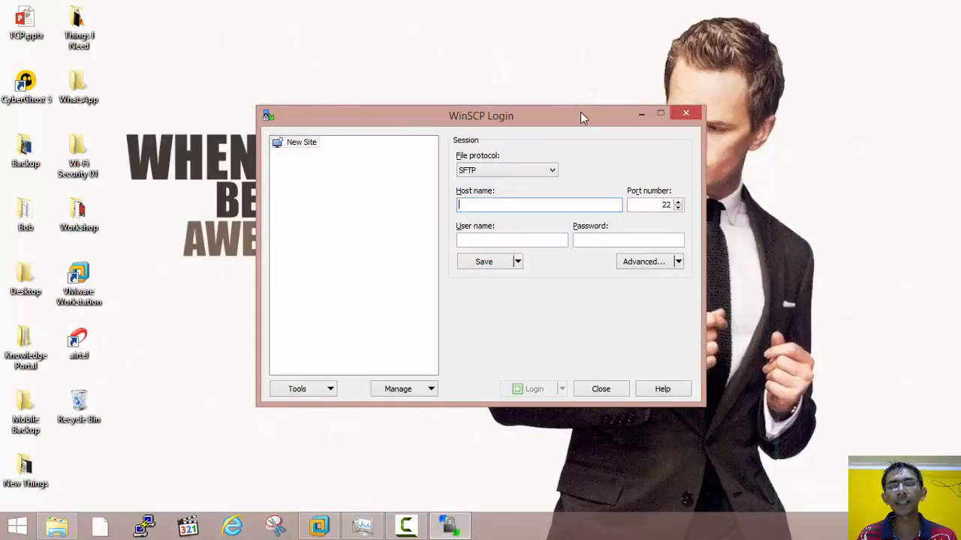
mouse_move(601, 148)
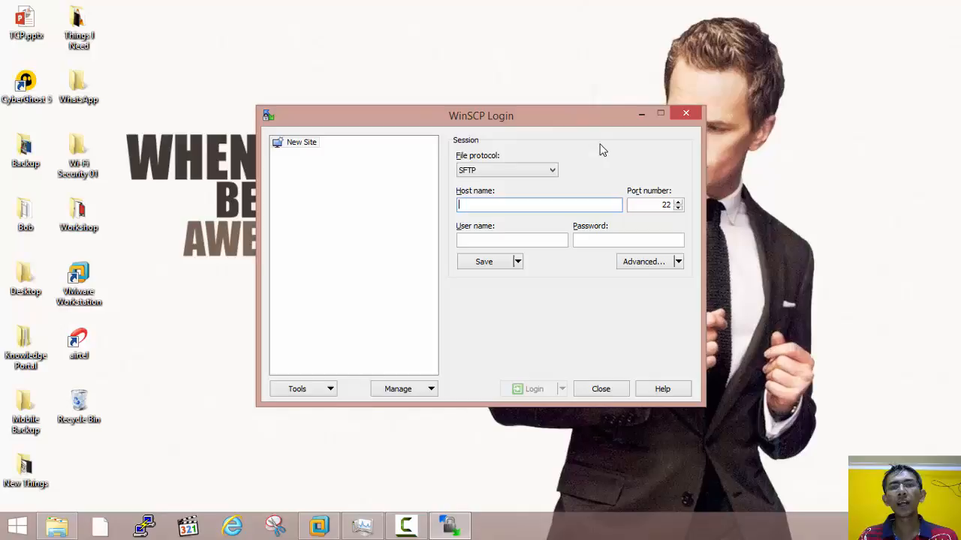
mouse_move(587, 123)
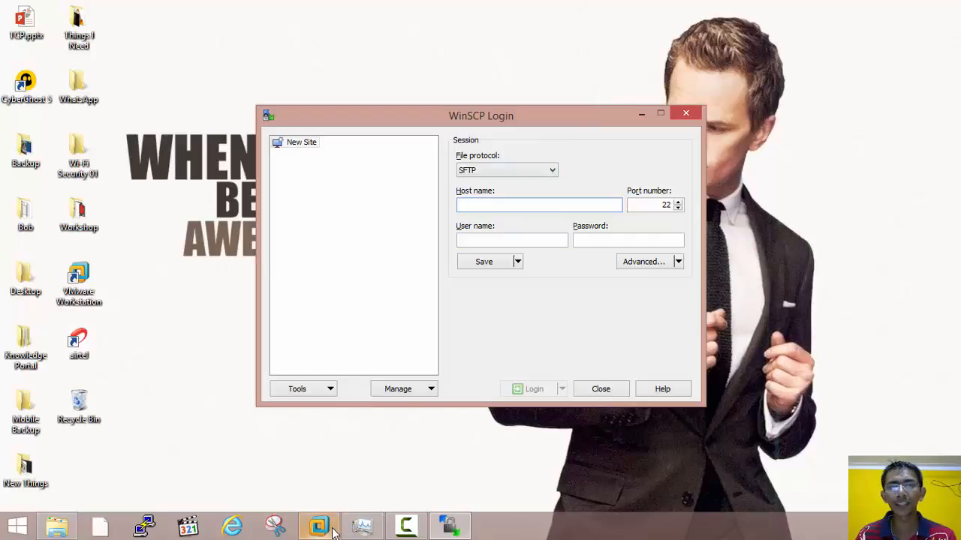
Start sshd in Kali via Applications > Kali Linux > System Services > SSH
click(319, 525)
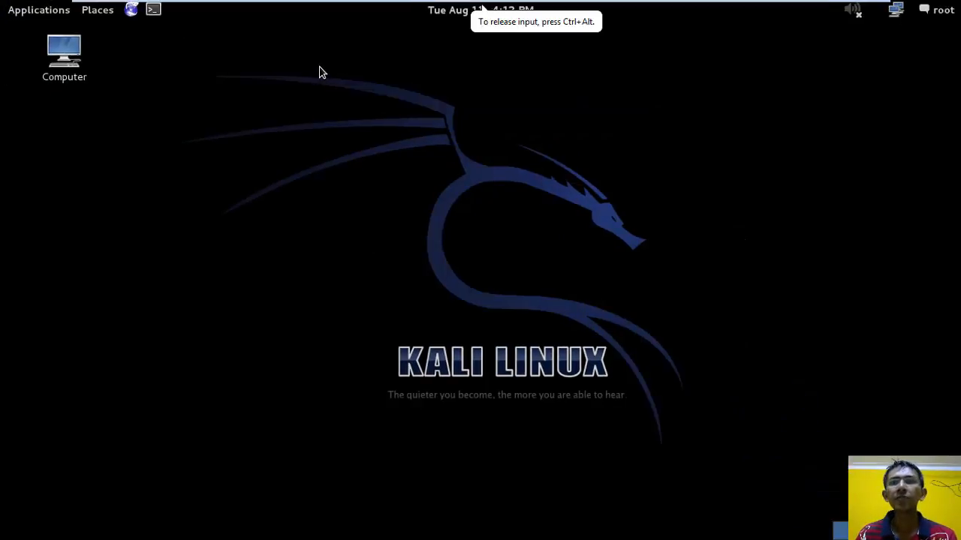
mouse_move(148, 38)
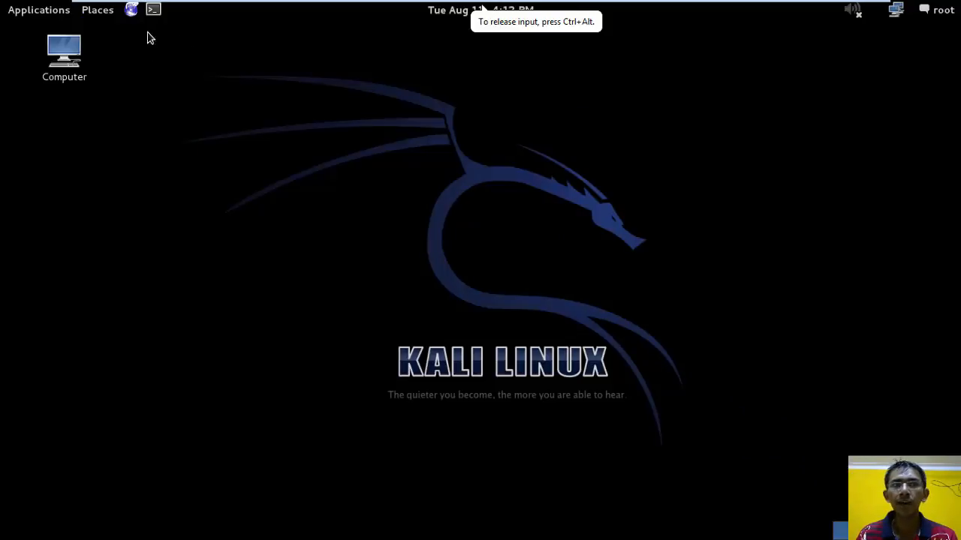
click(38, 10)
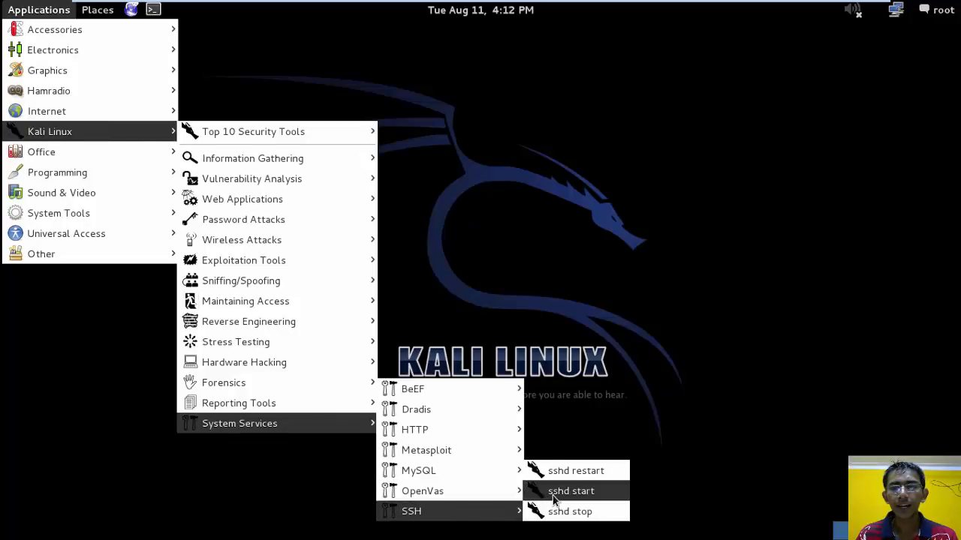
click(572, 491)
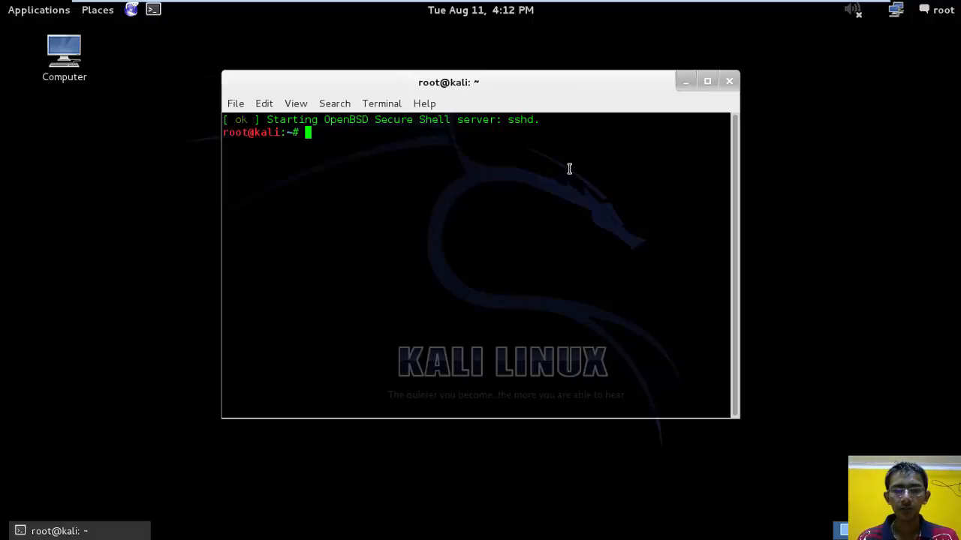
Run ifconfig in the Kali terminal to reveal the machine's IP address
text(ifconfig)
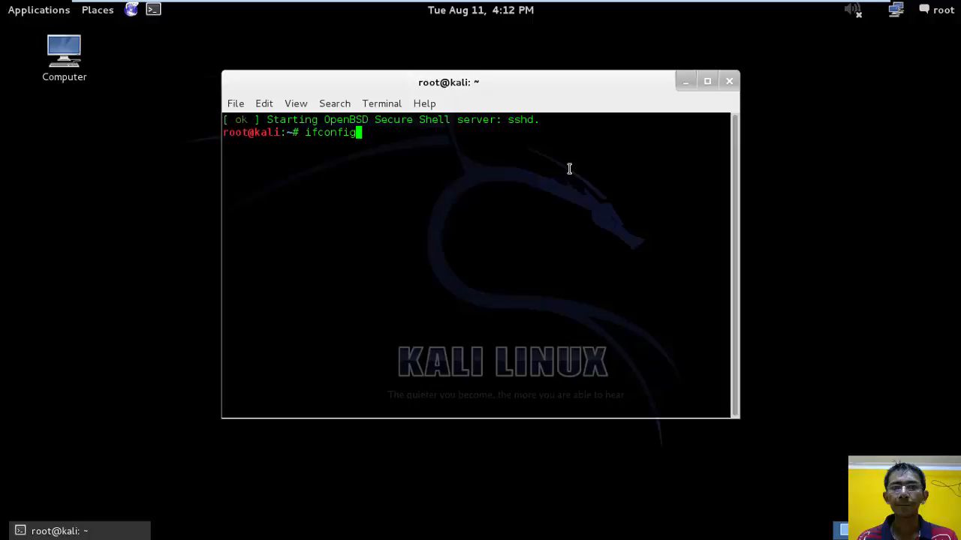
key(Return)
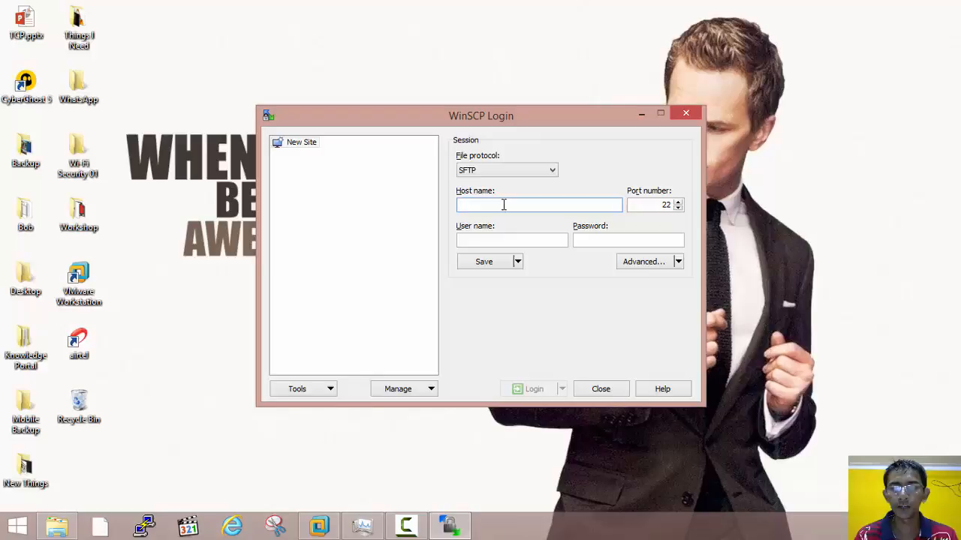
Enter host 192.168.189.128, user root and the Kali password, then log in
text(192.168.189.12)
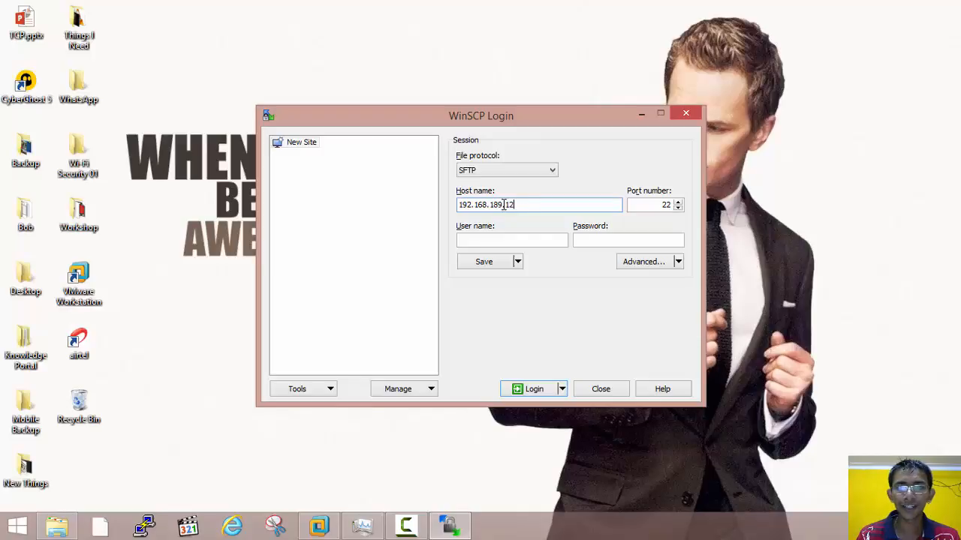
text(8)
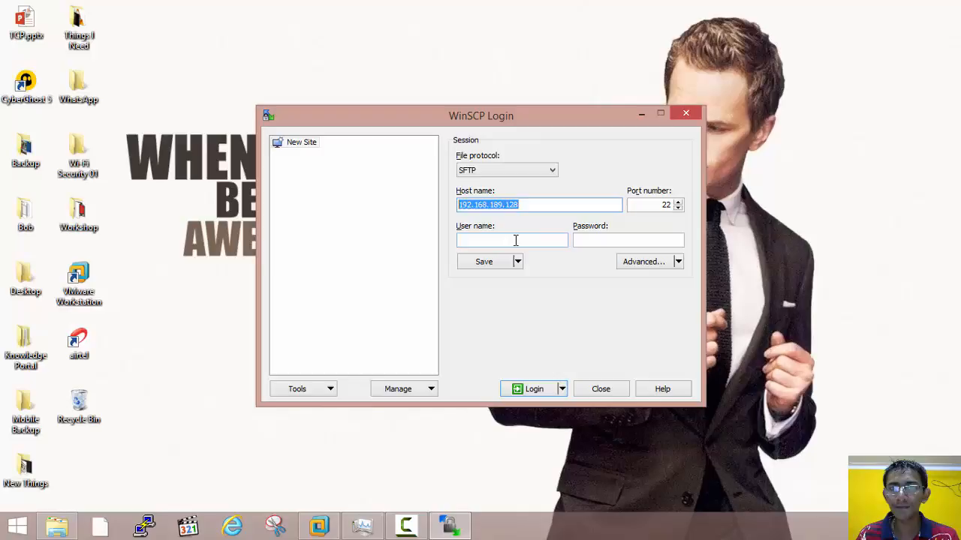
text(root)
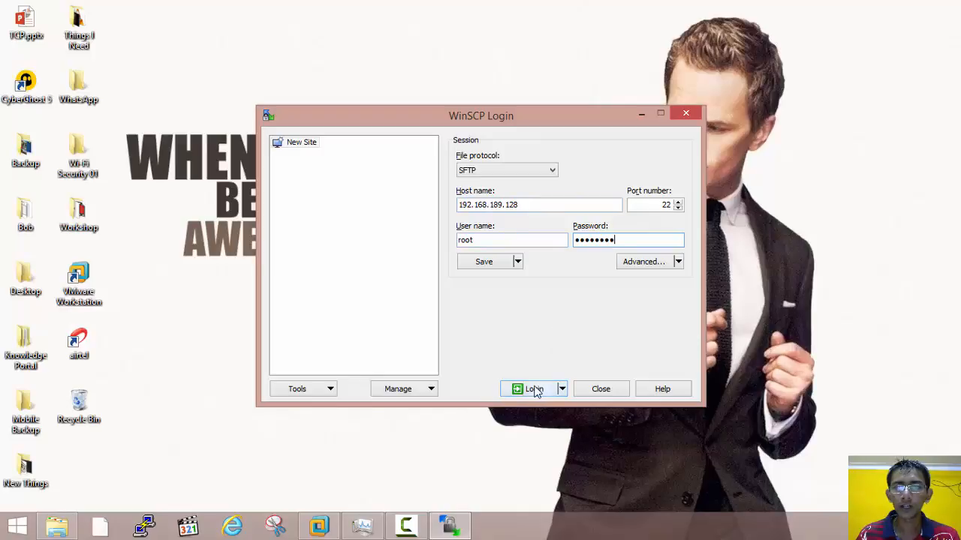
click(533, 389)
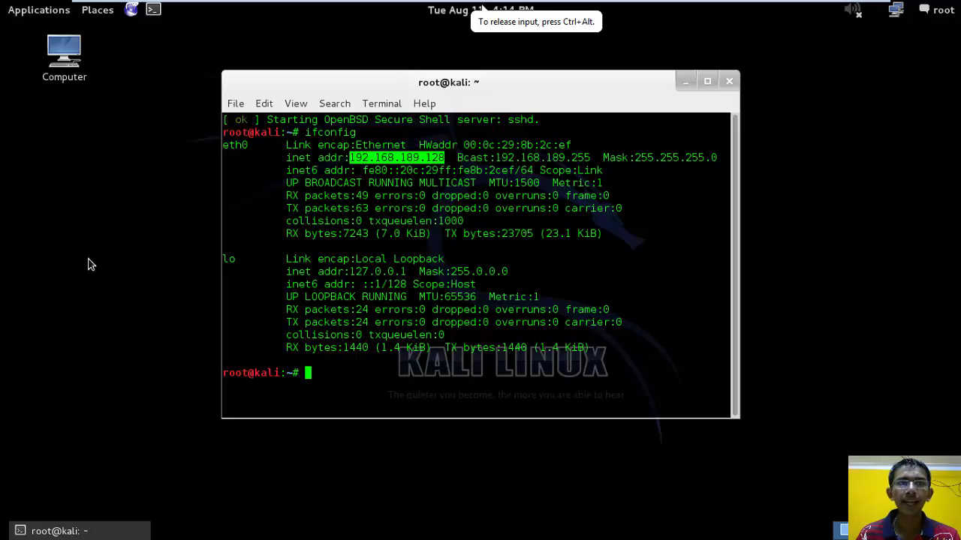
Minimize the Kali terminal window so the desktop is visible
click(685, 80)
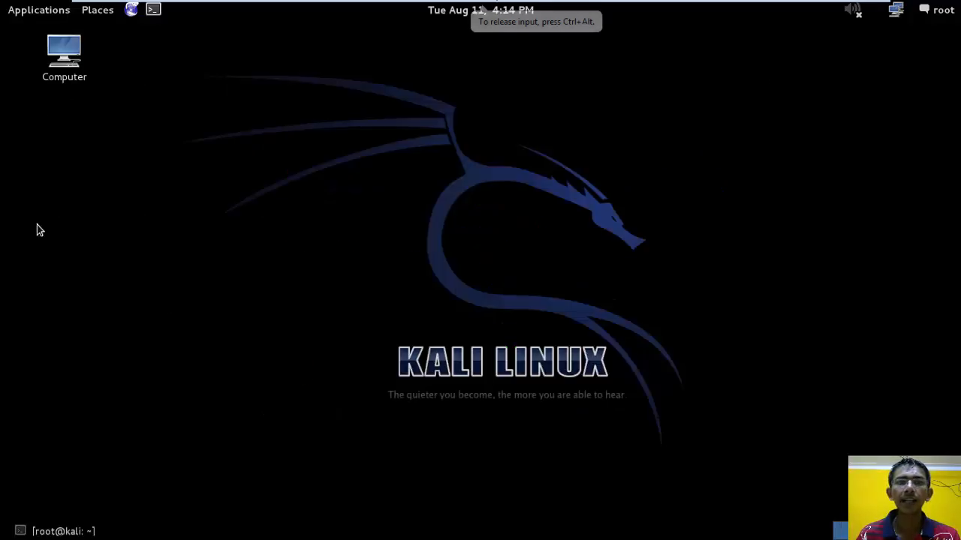
click(63, 56)
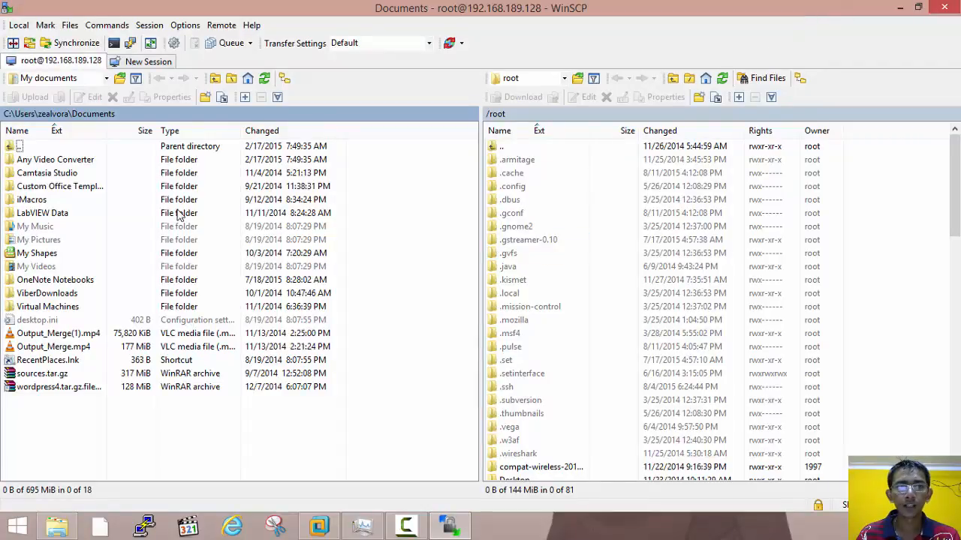
Select Output_Merge(1).mp4 in local Documents and open the remote Desktop folder
click(46, 293)
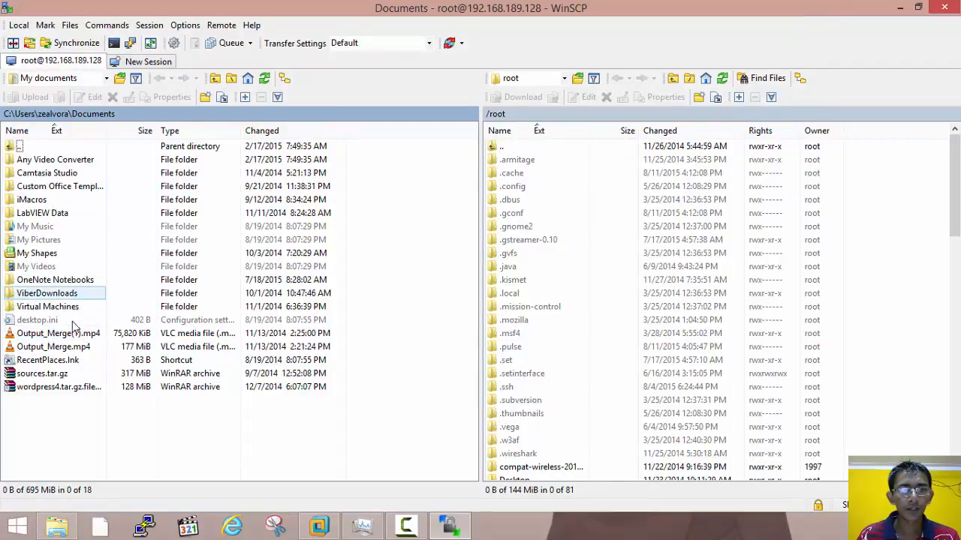
click(57, 333)
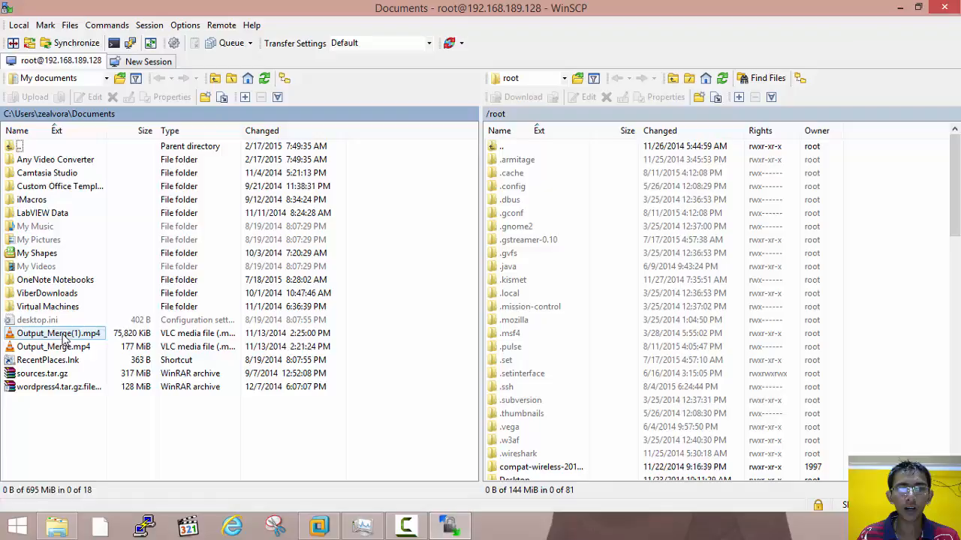
click(59, 333)
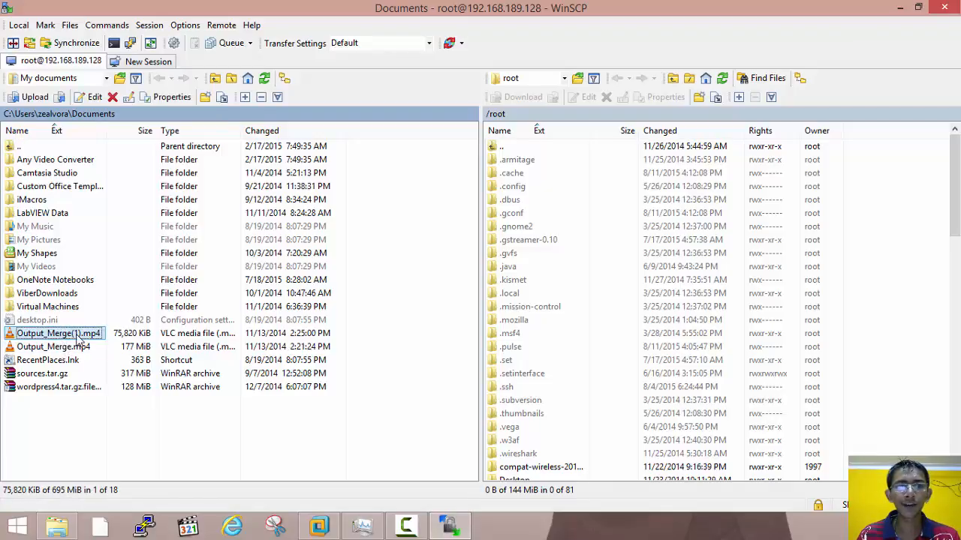
mouse_move(558, 319)
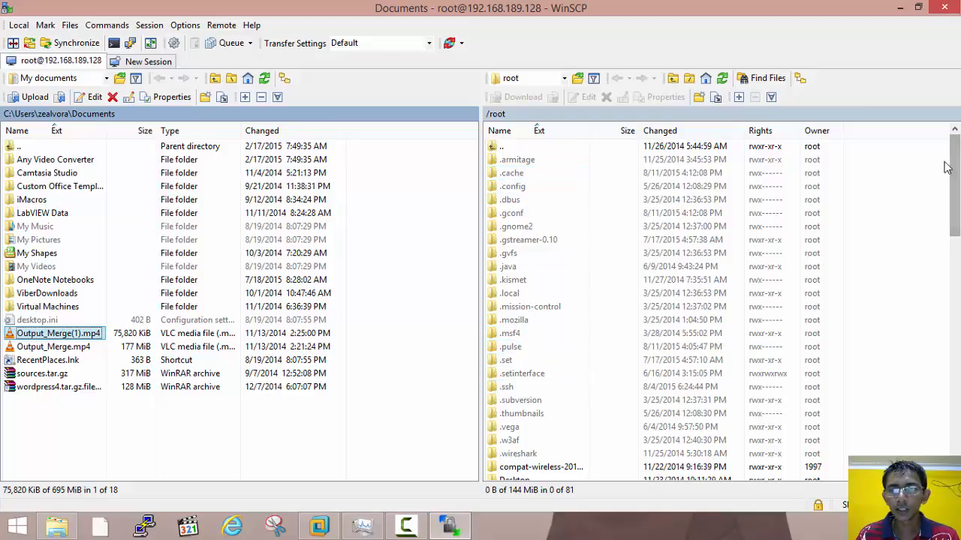
scroll(down, 3)
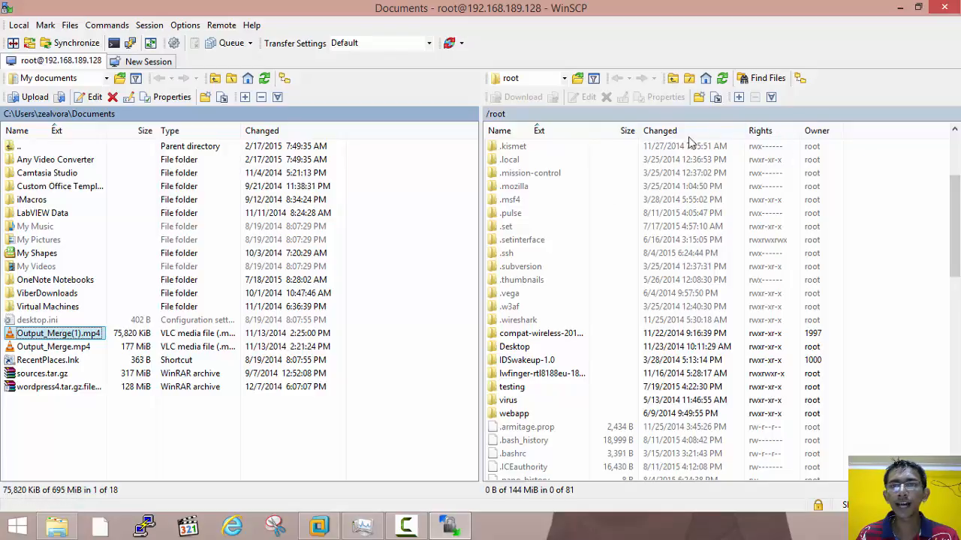
mouse_move(216, 166)
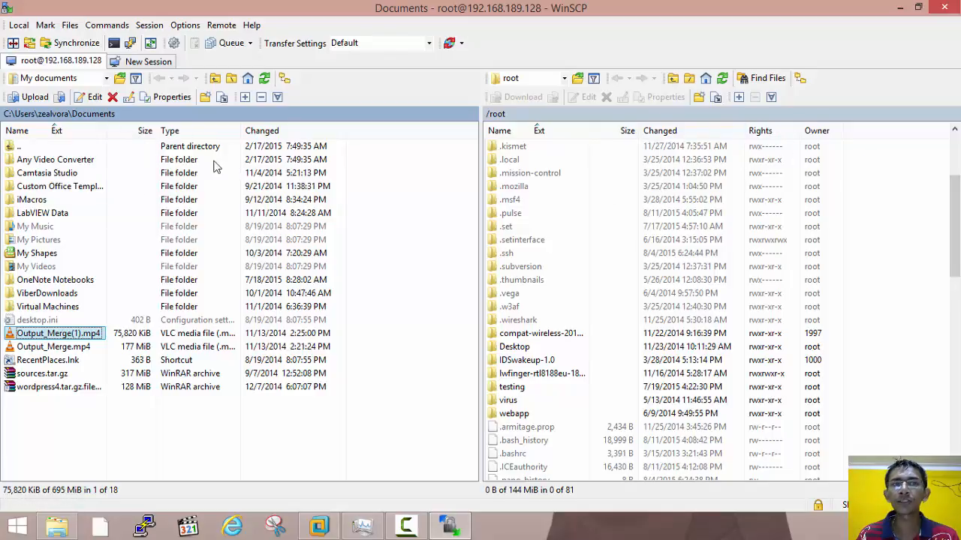
click(518, 320)
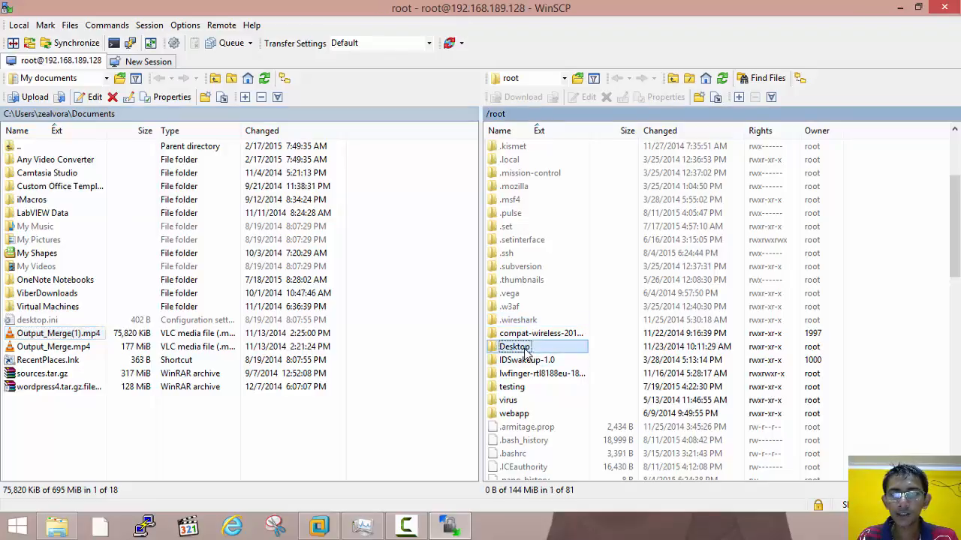
double_click(514, 346)
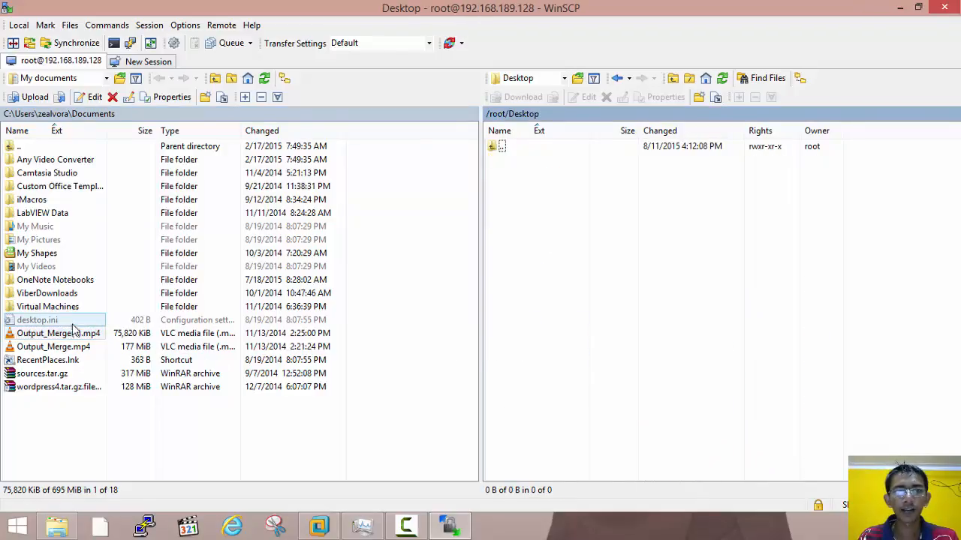
Start uploading Output_Merge(1).mp4 to /root/Desktop
click(58, 333)
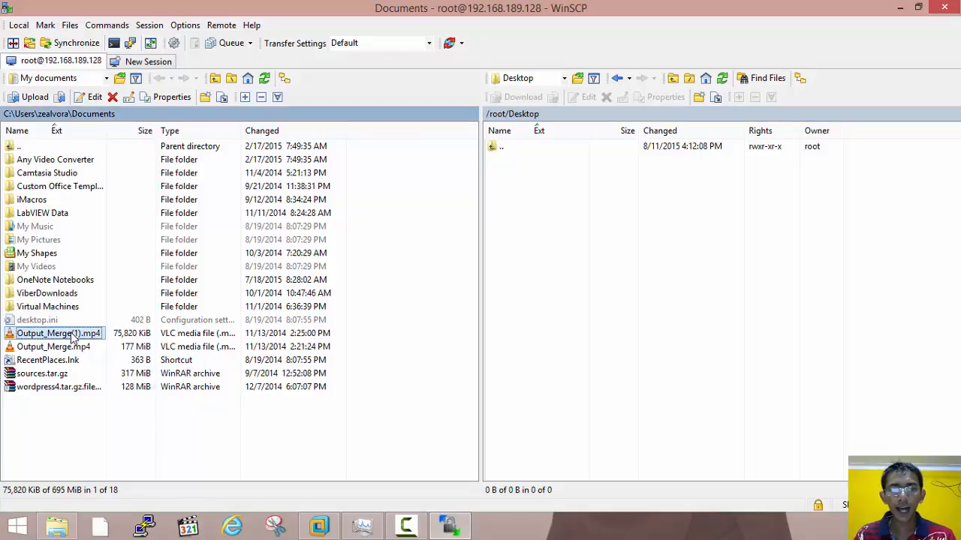
right_click(57, 333)
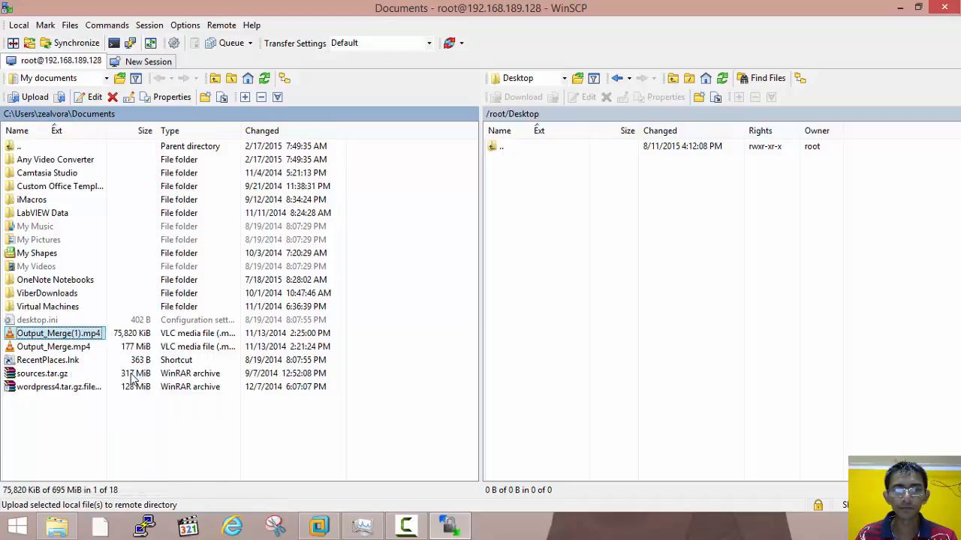
click(35, 96)
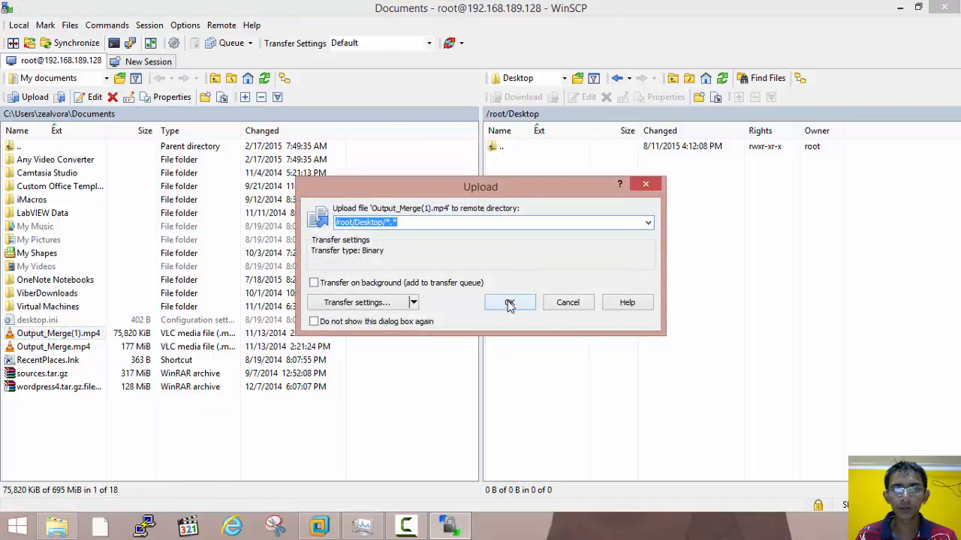
Confirm the upload to /root/Desktop and verify the video on the Kali desktop
click(509, 301)
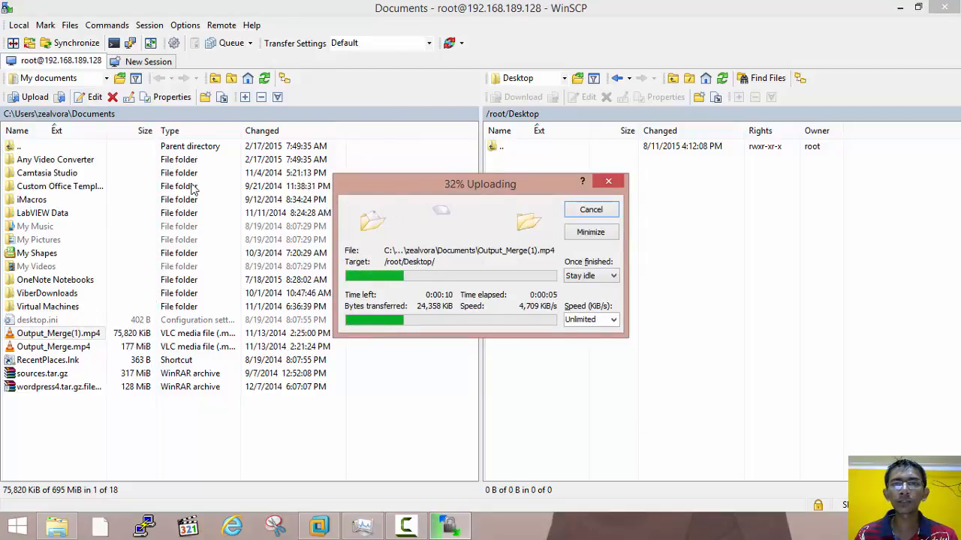
mouse_move(637, 225)
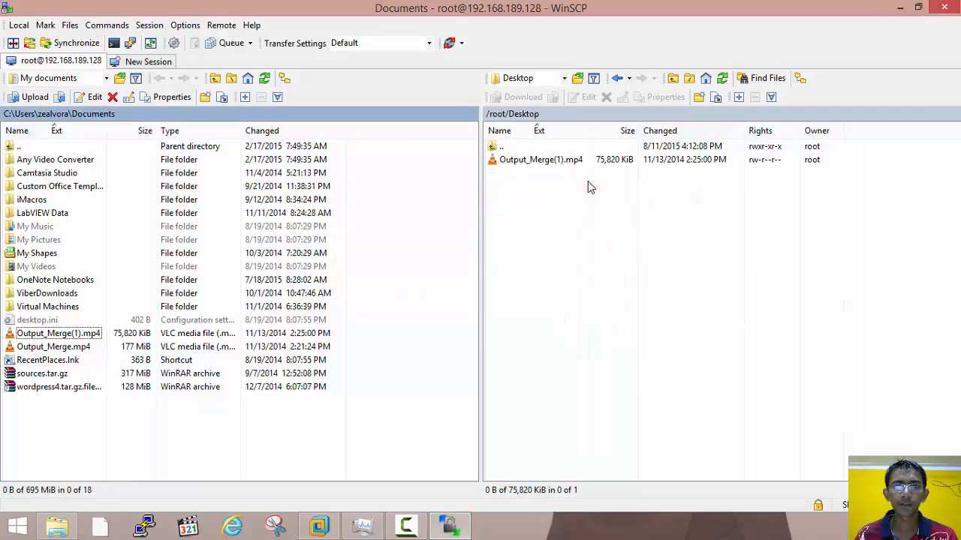
click(541, 160)
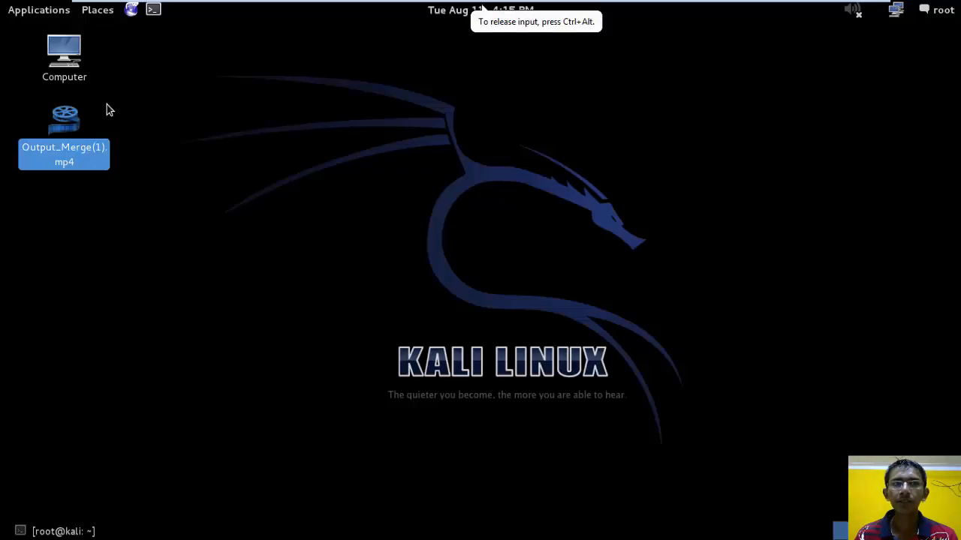
mouse_move(728, 6)
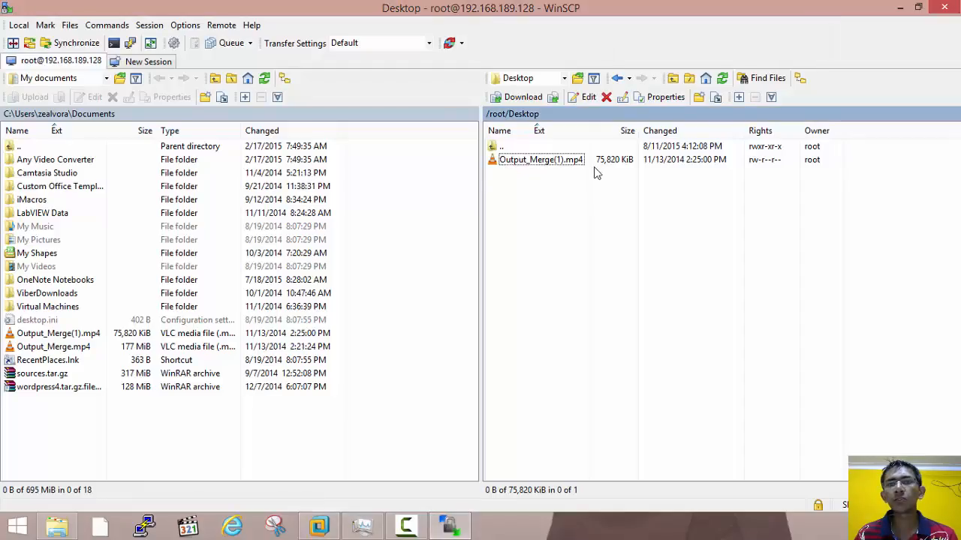
Select the remote Output_Merge(1).mp4 and open its action menu to download it
click(541, 159)
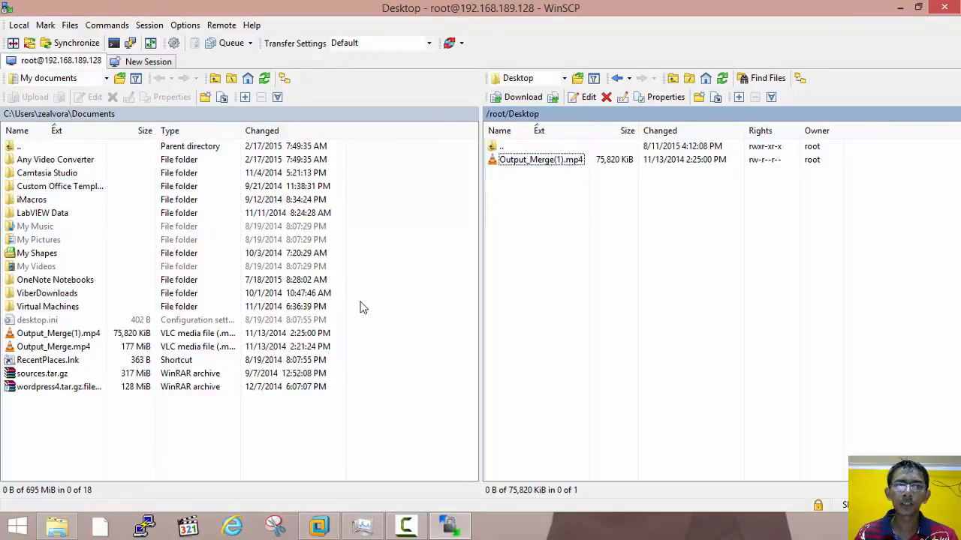
click(540, 159)
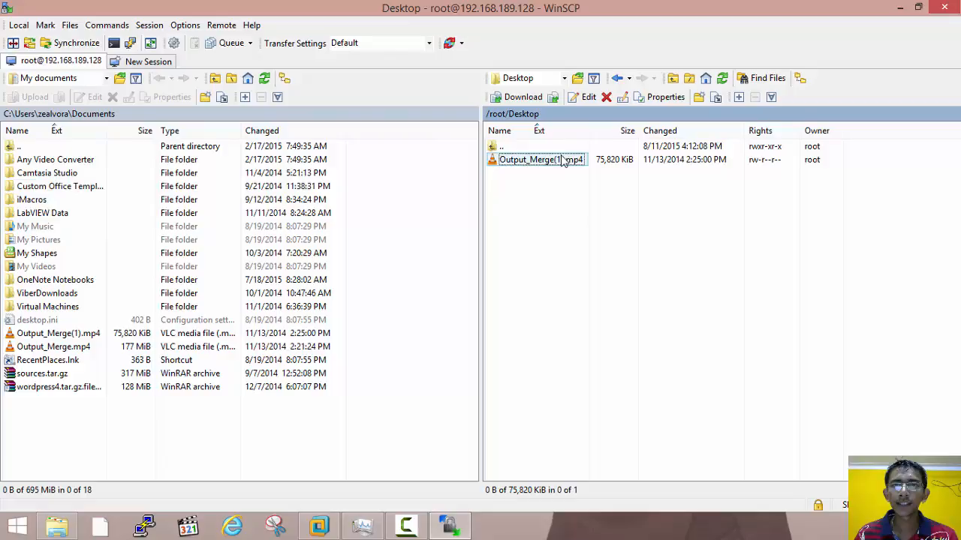
right_click(540, 159)
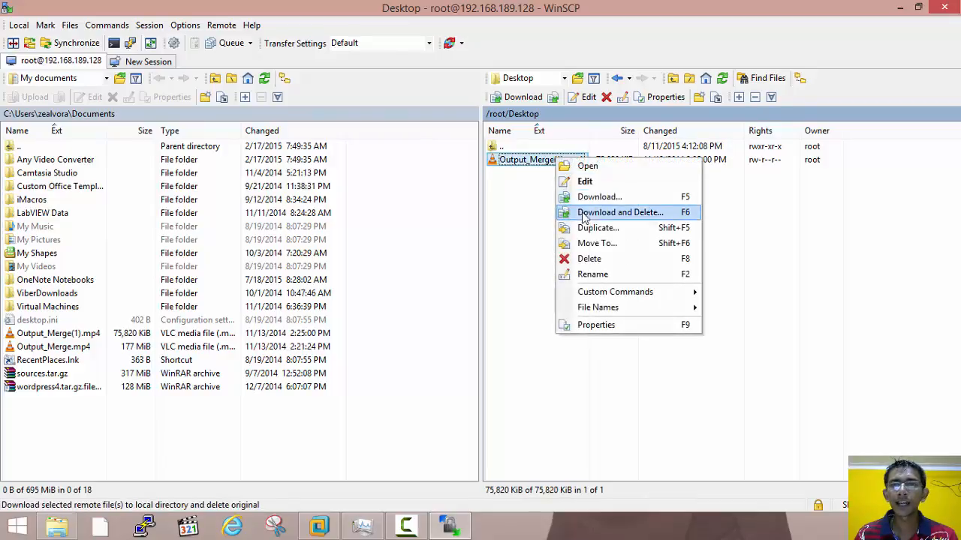
mouse_move(599, 197)
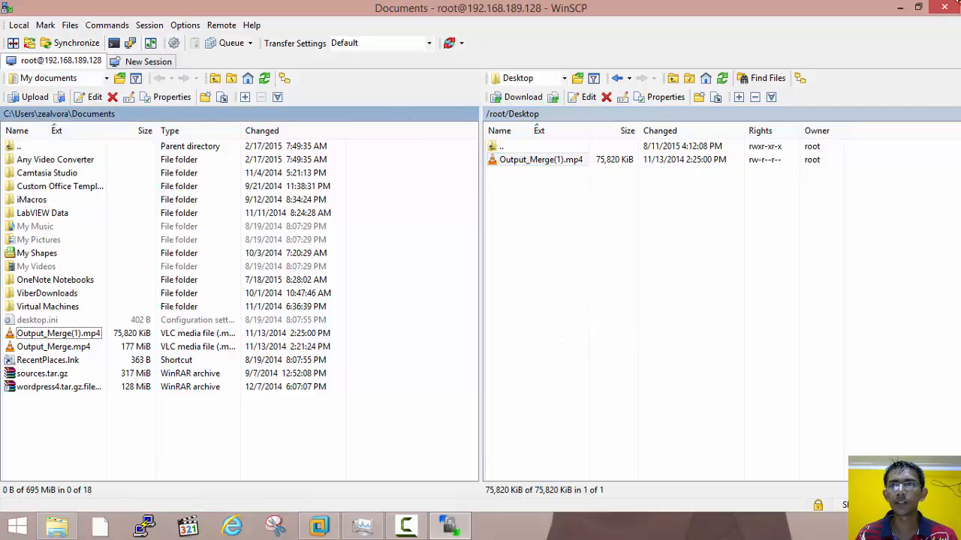
mouse_move(900, 8)
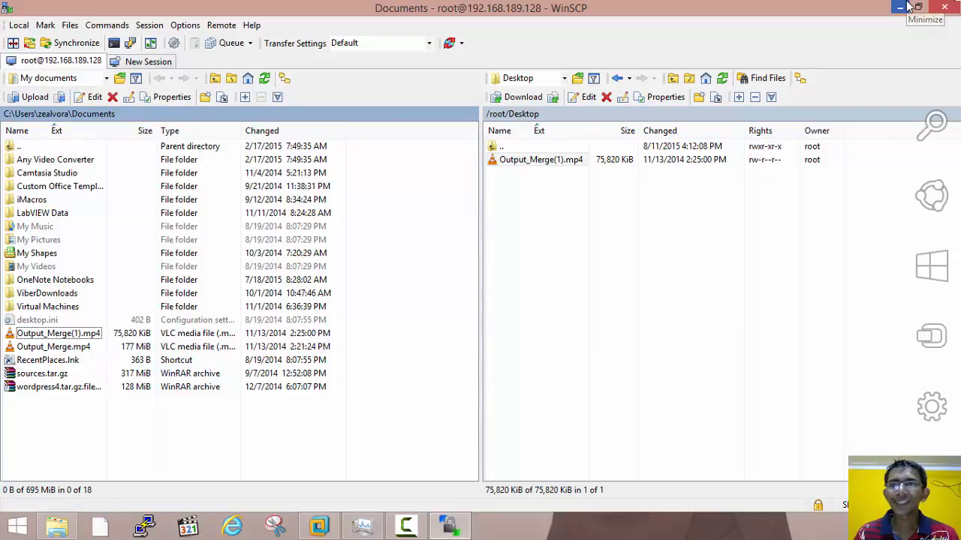